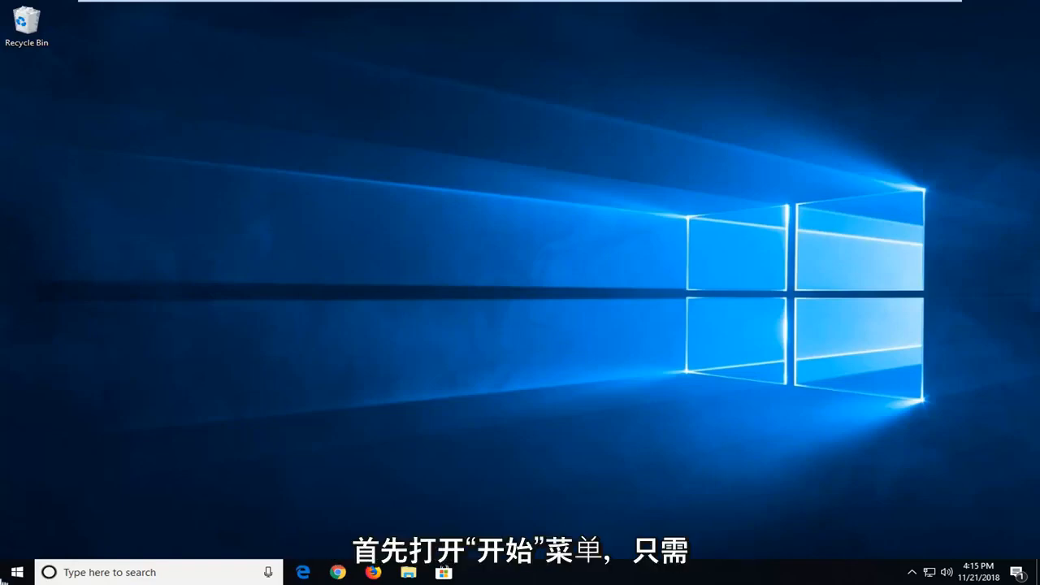
# Search the Start menu for 'display' and open Change display settings.
pyautogui.click(16, 572)
pyautogui.write('d')
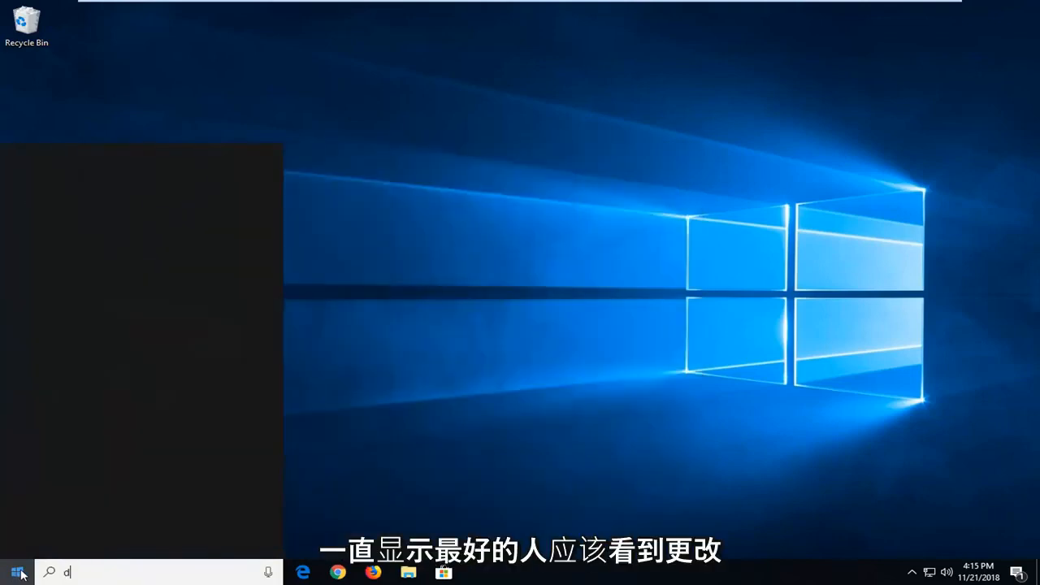
pyautogui.write('isplay')
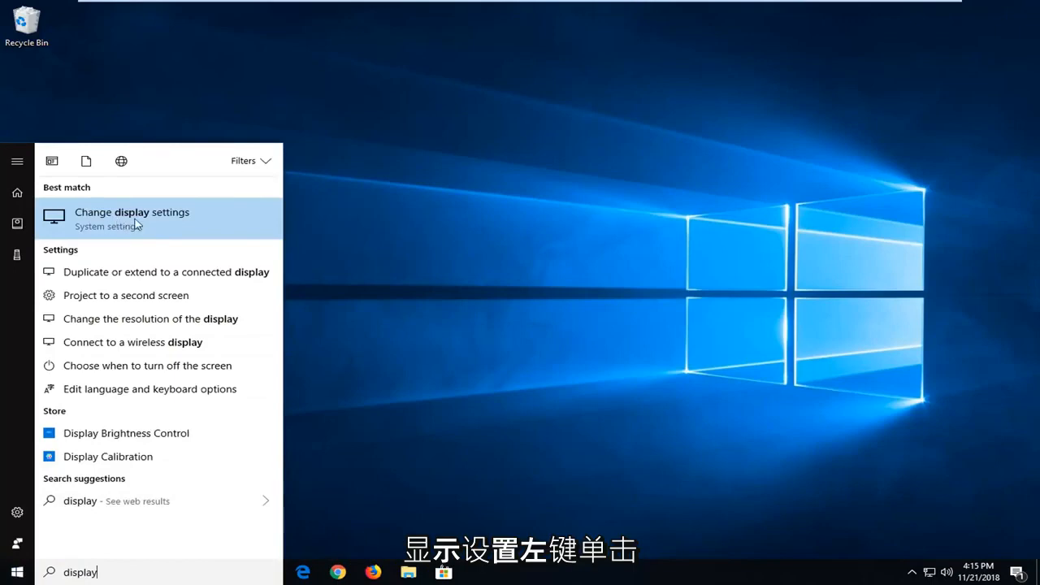
pyautogui.click(132, 218)
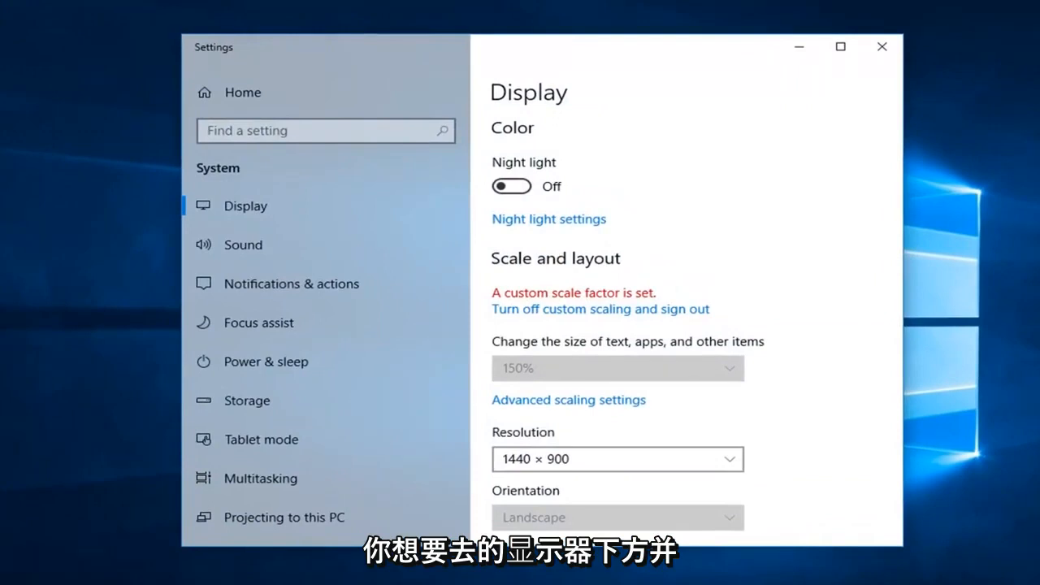
pyautogui.moveTo(577, 402)
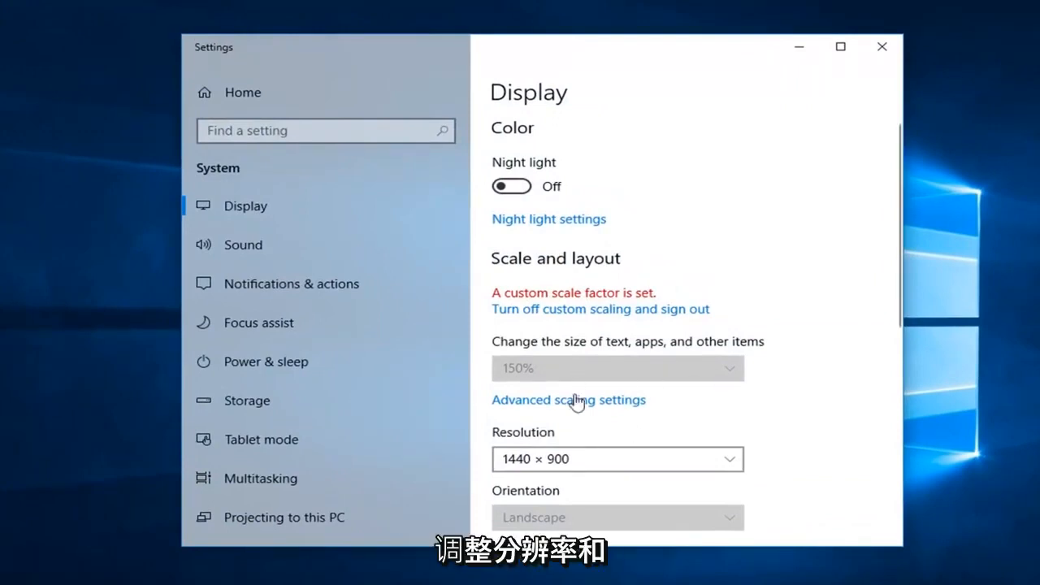
pyautogui.scroll(-3)
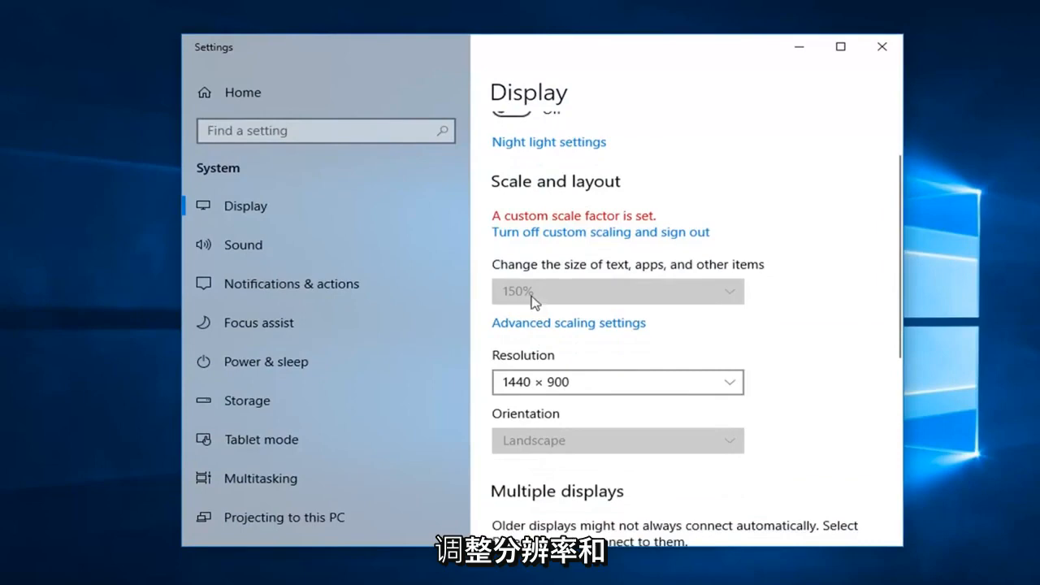
pyautogui.moveTo(579, 244)
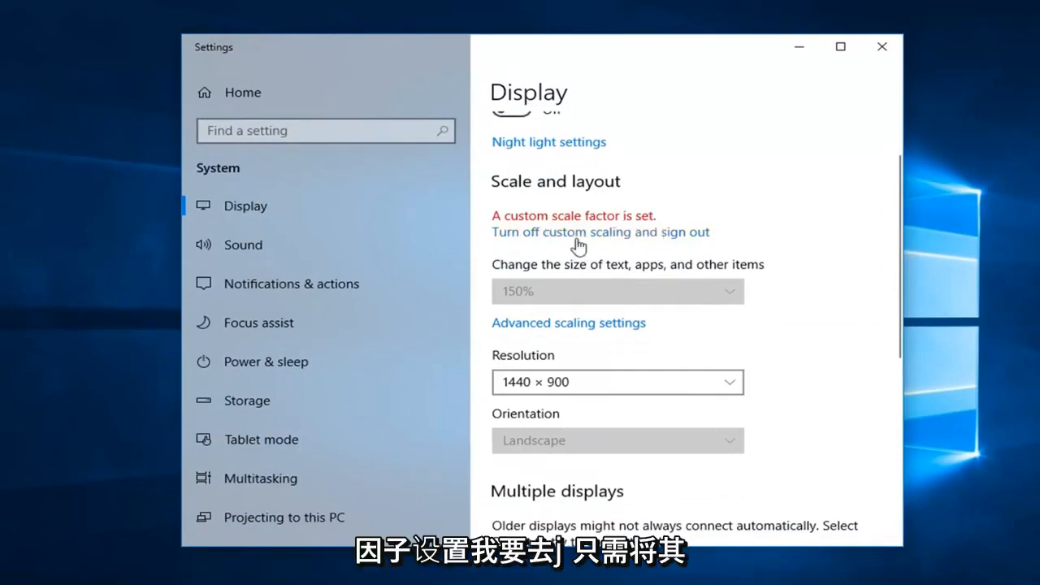
# Turn off custom scaling, sign out, and sign back in to the desktop.
pyautogui.click(601, 232)
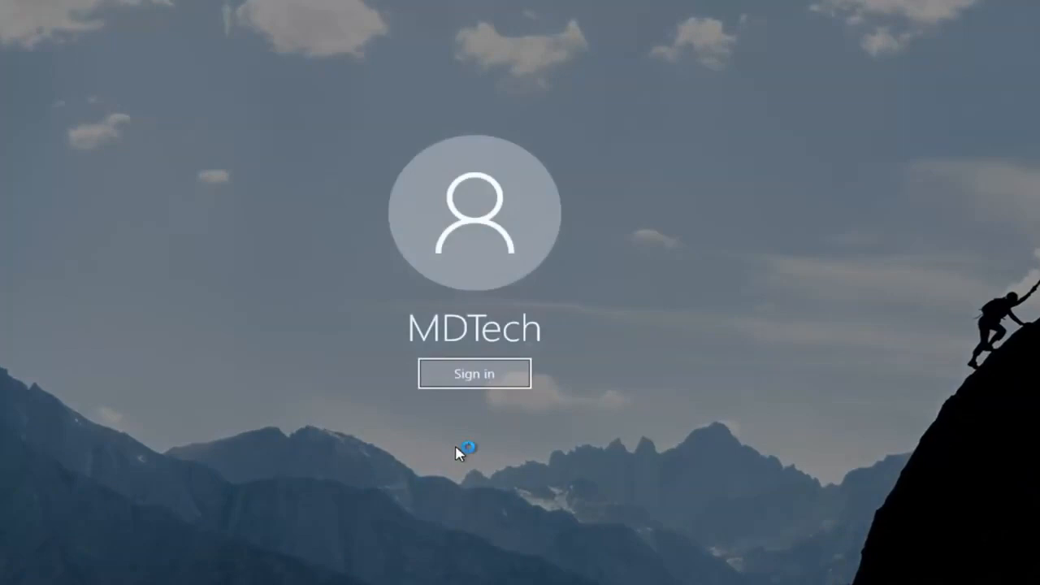
pyautogui.click(474, 374)
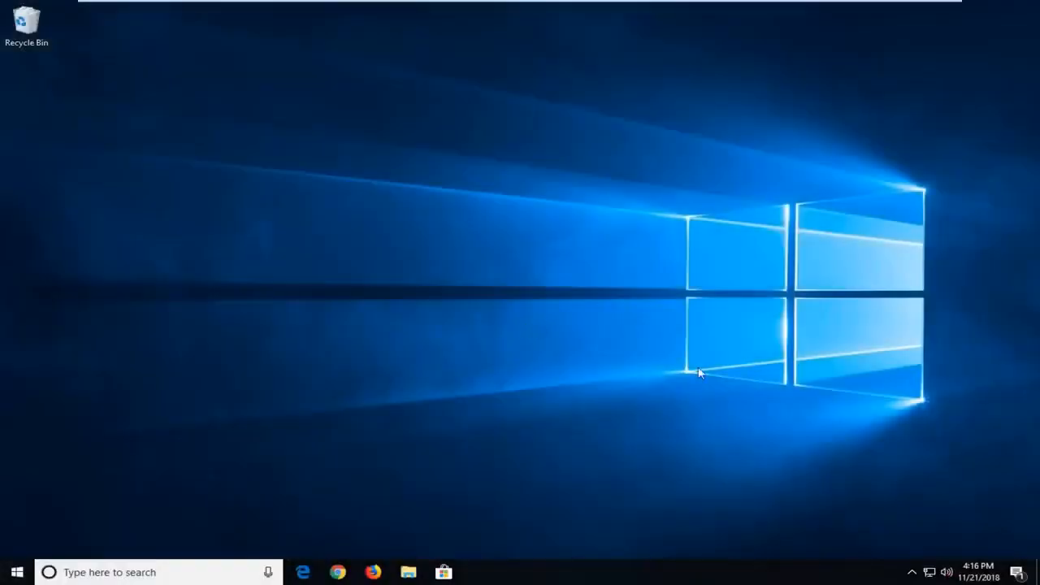
pyautogui.moveTo(13, 572)
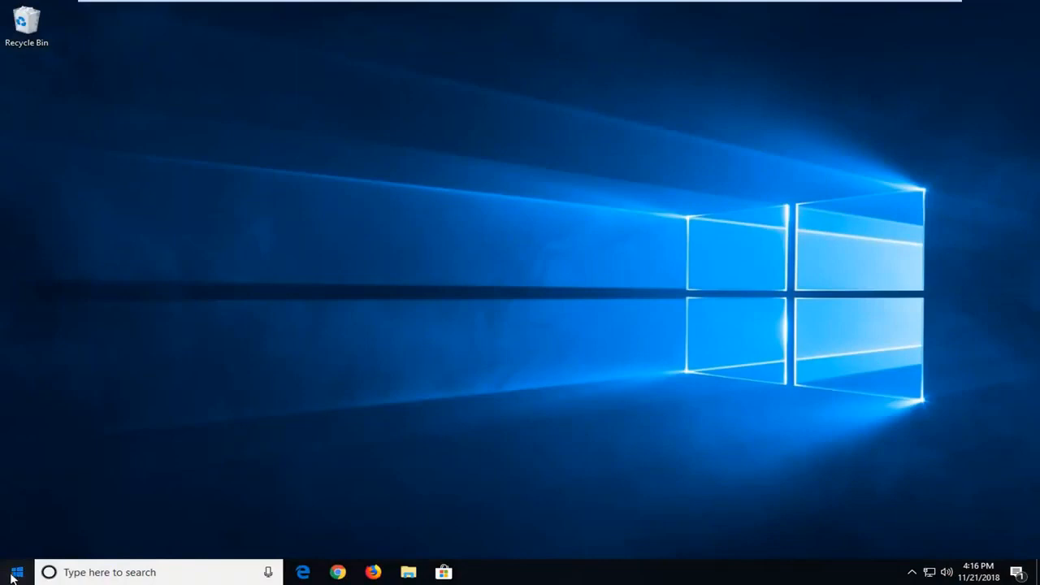
# Search 'display' in the Start menu again and reopen Change display settings.
pyautogui.click(17, 573)
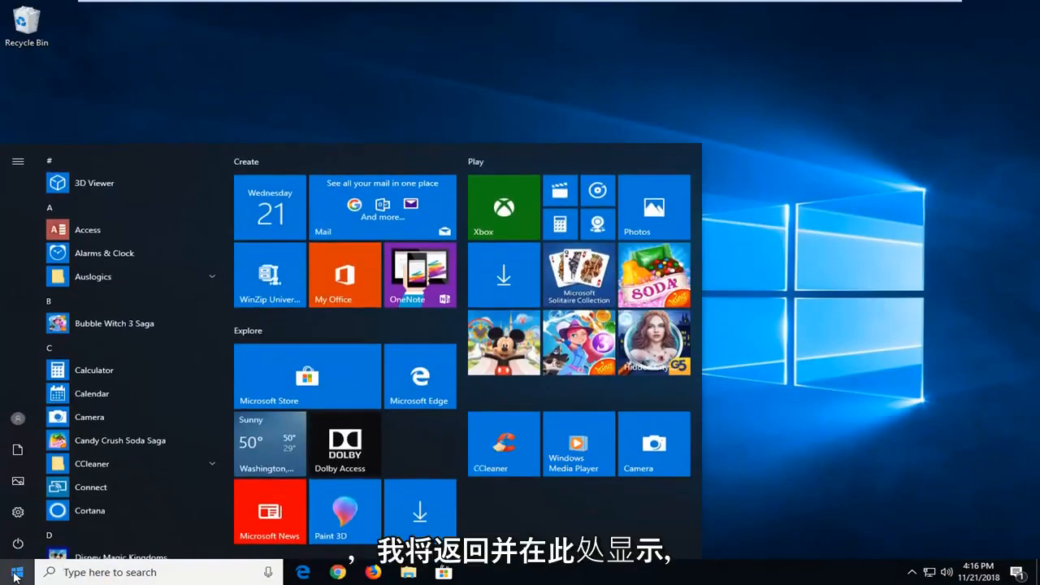
pyautogui.write('display')
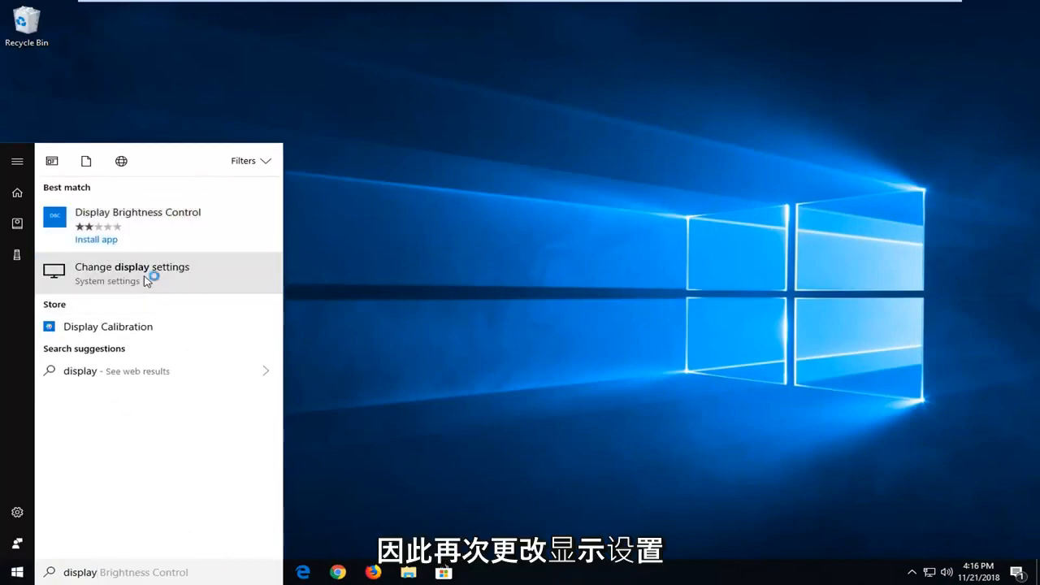
pyautogui.click(131, 272)
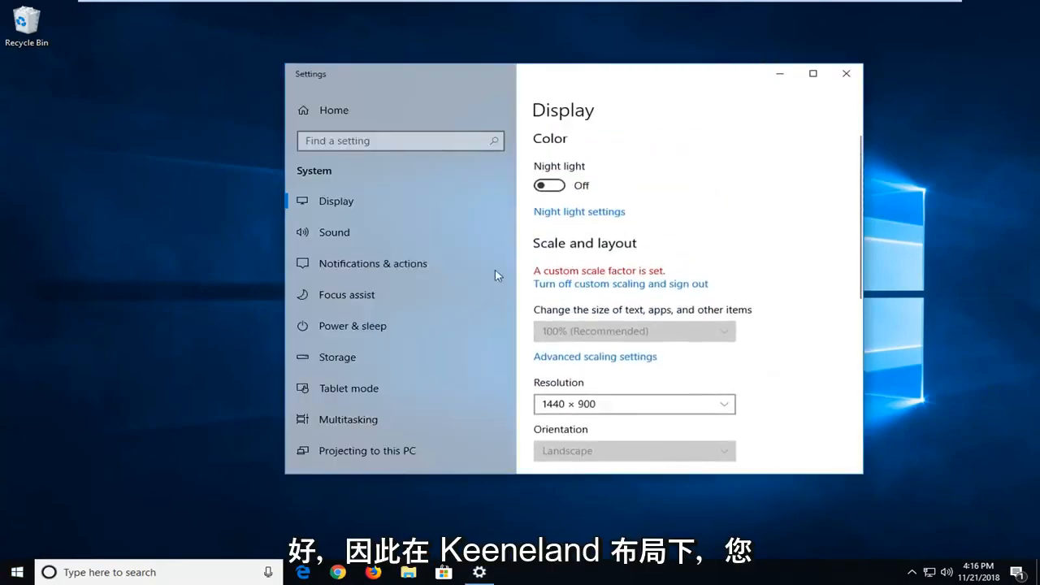
pyautogui.moveTo(549, 348)
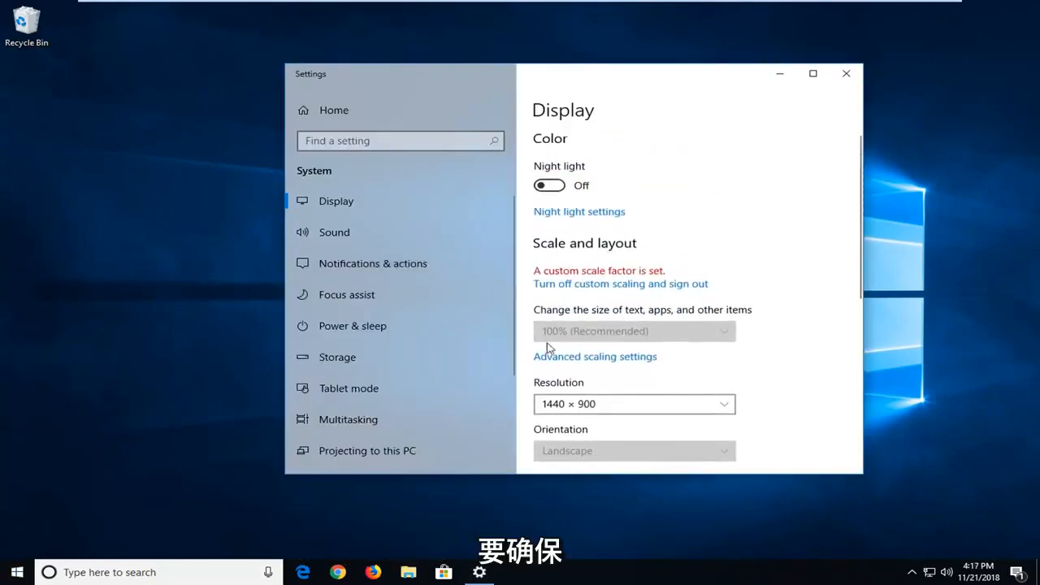
pyautogui.moveTo(626, 328)
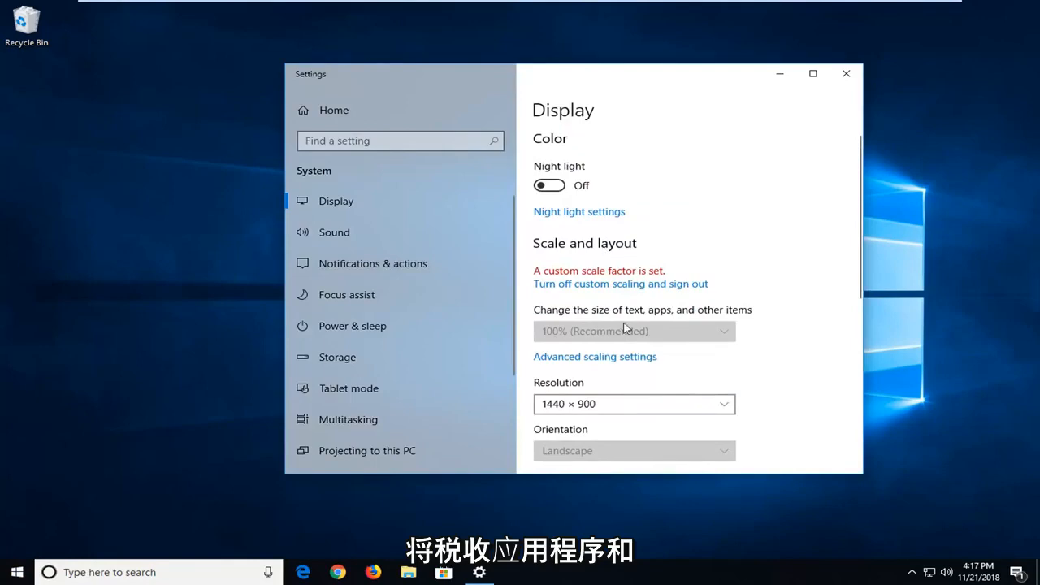
# Confirm scale 100% (Recommended) and resolution 1440 × 900, then close Settings.
pyautogui.scroll(-3)
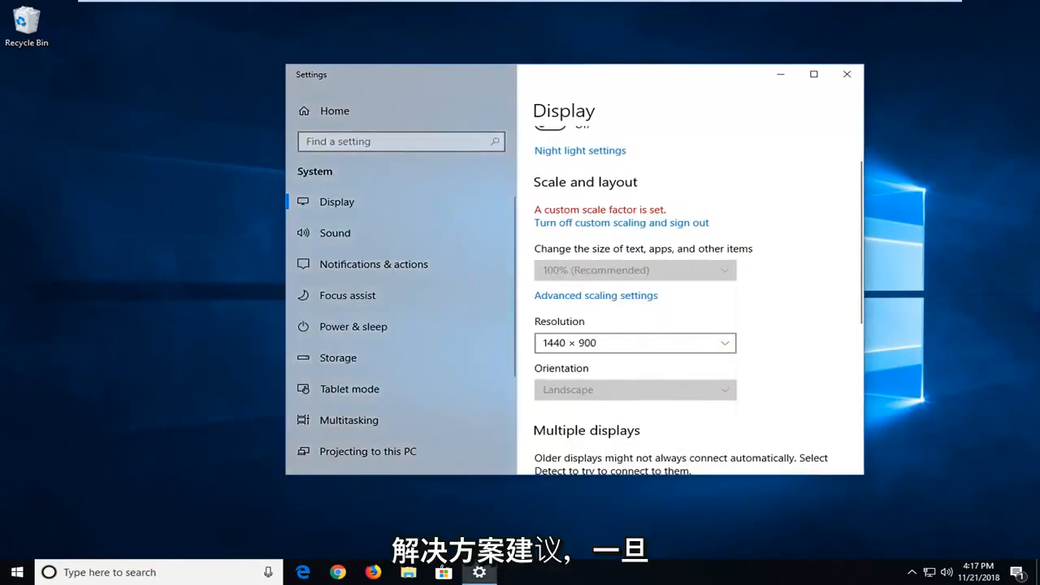
pyautogui.moveTo(847, 74)
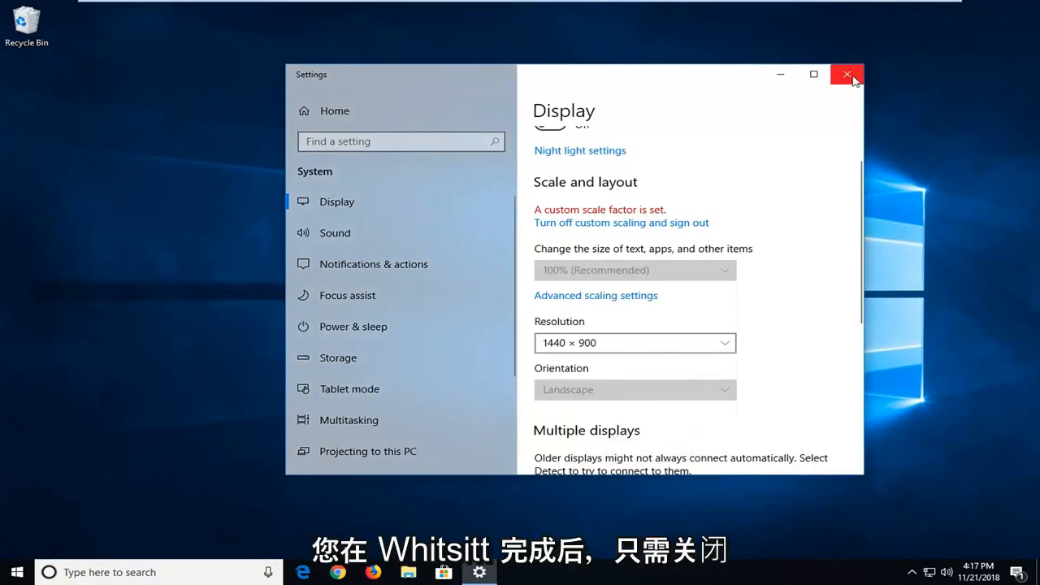
pyautogui.click(847, 74)
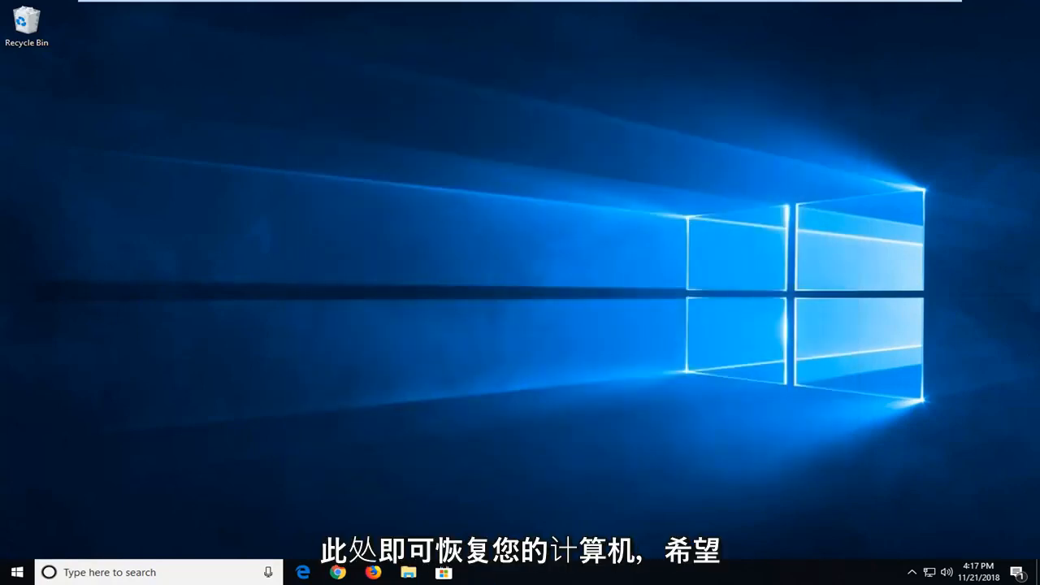